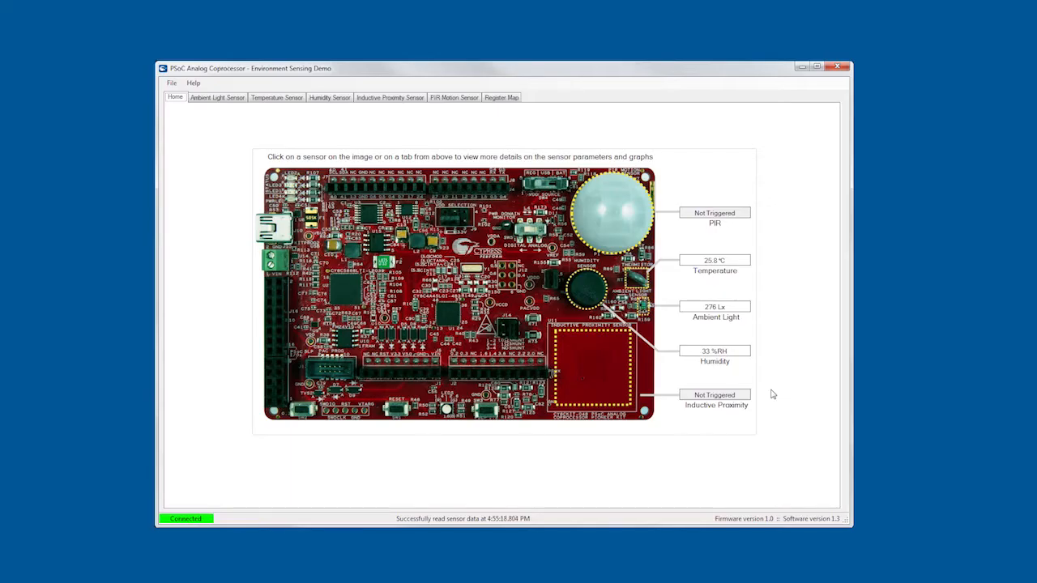
mouse_move(822, 312)
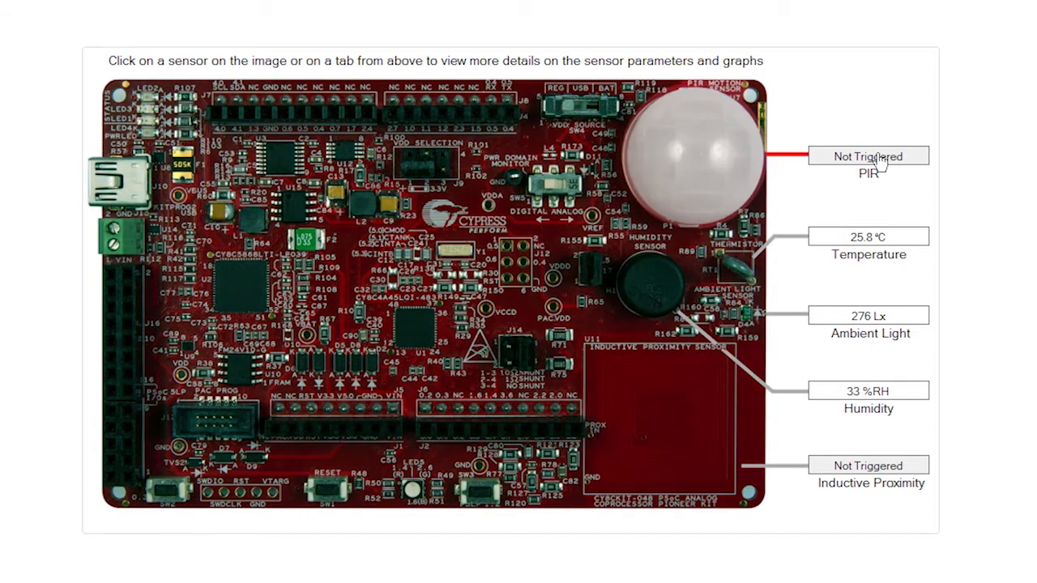
Show the PIR motion sensor's live trigger graph from the Home board image.
click(685, 154)
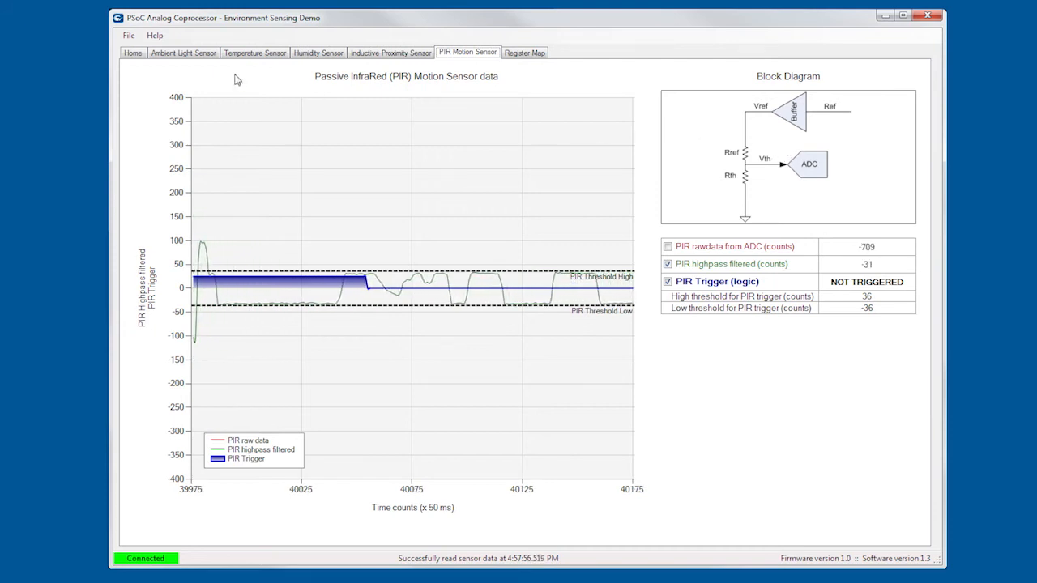
Return to Home and show the temperature sensor graph, reading about 26.9 °C.
click(132, 52)
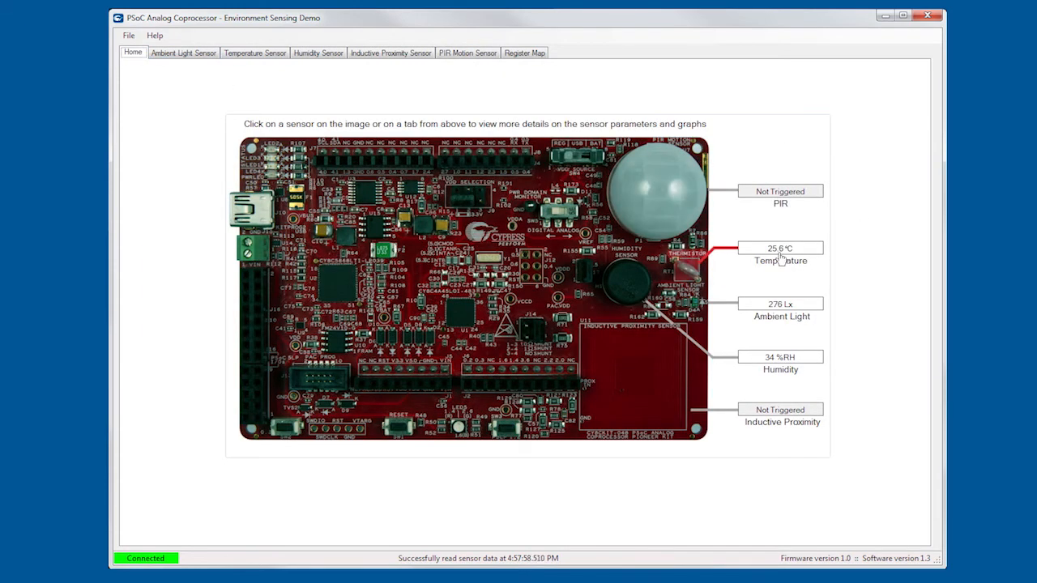
click(255, 52)
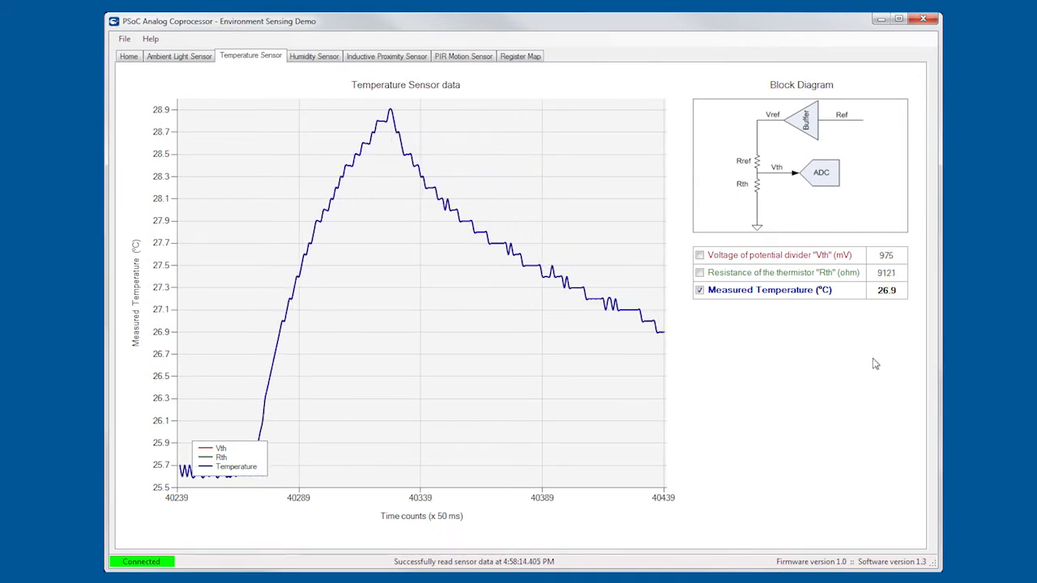
Show the ambient light sensor graph, reading about 296 lux.
click(128, 56)
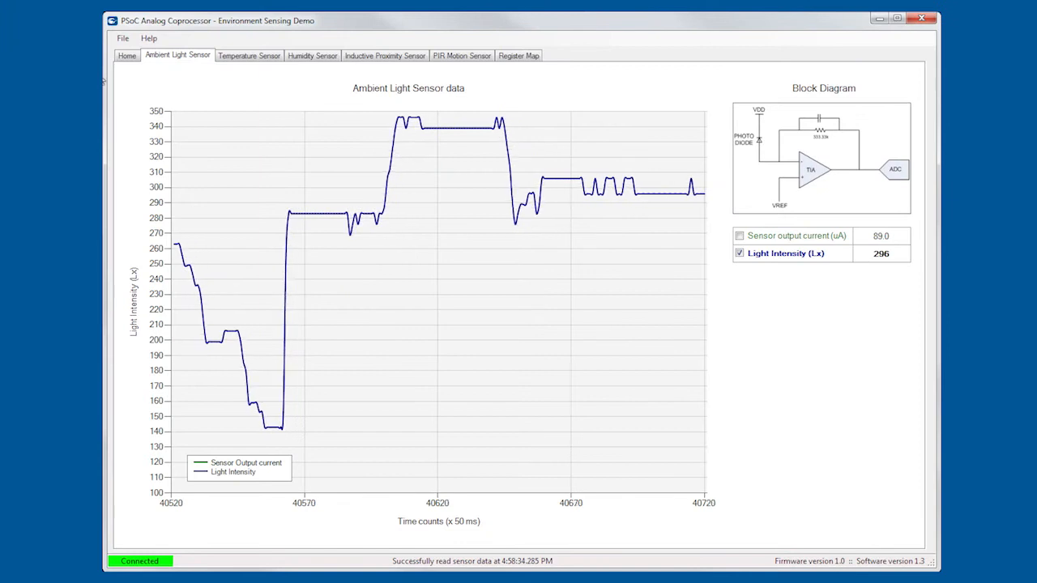
View the humidity sensor graph peaking near 61%, then return to Home reading 48 %RH.
click(127, 55)
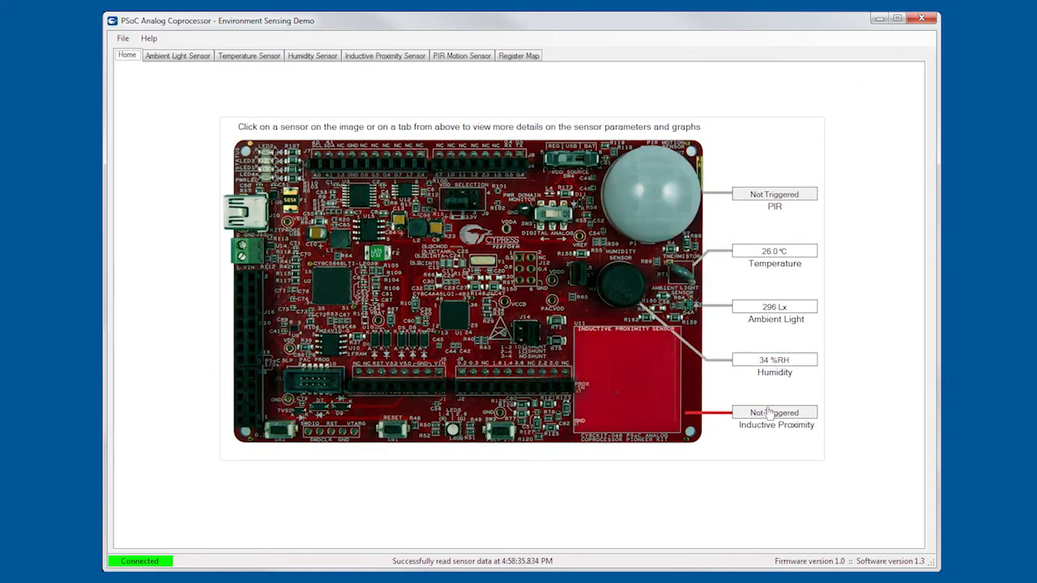
click(311, 55)
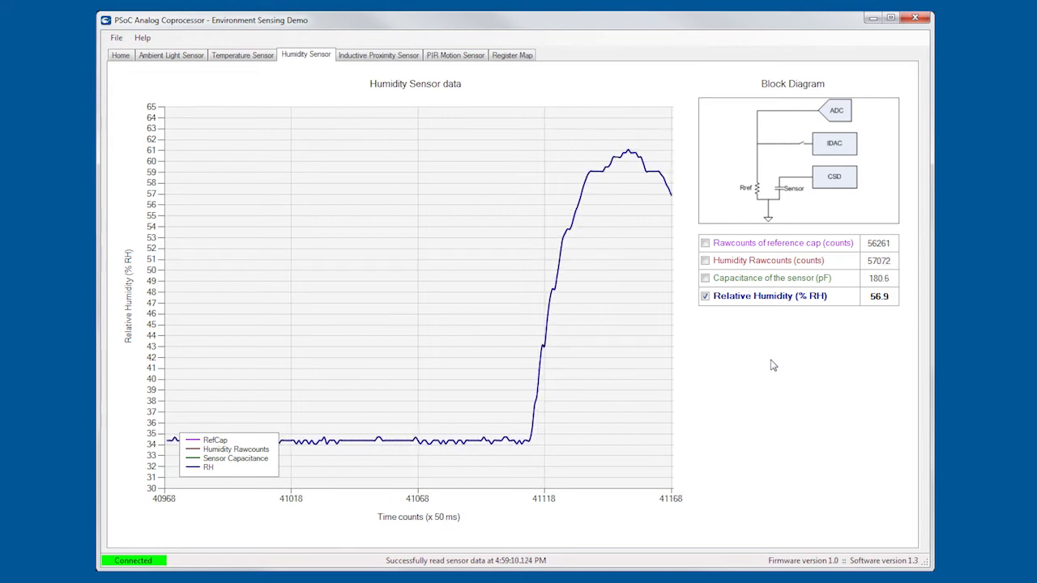
click(120, 54)
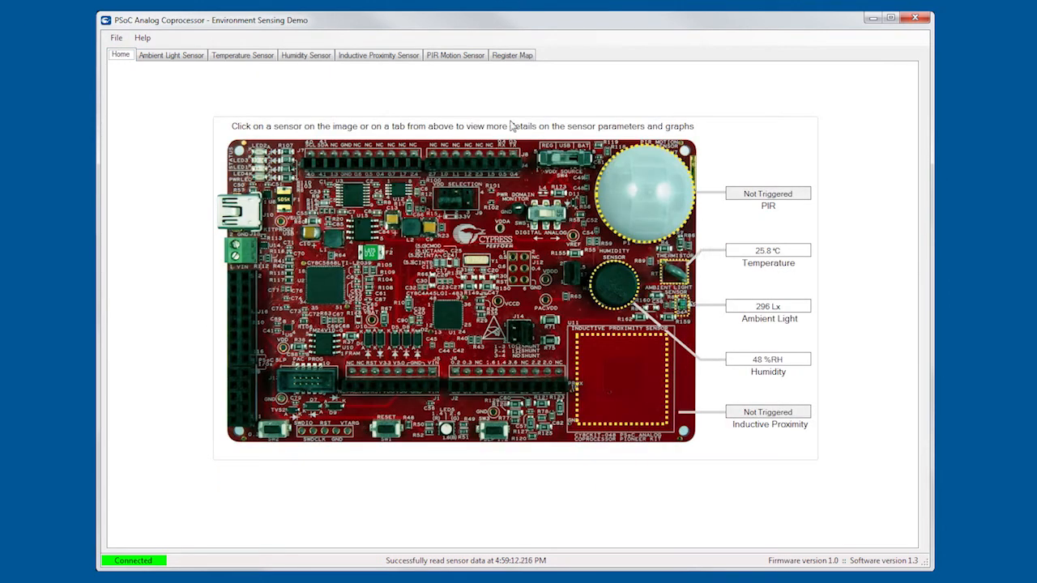